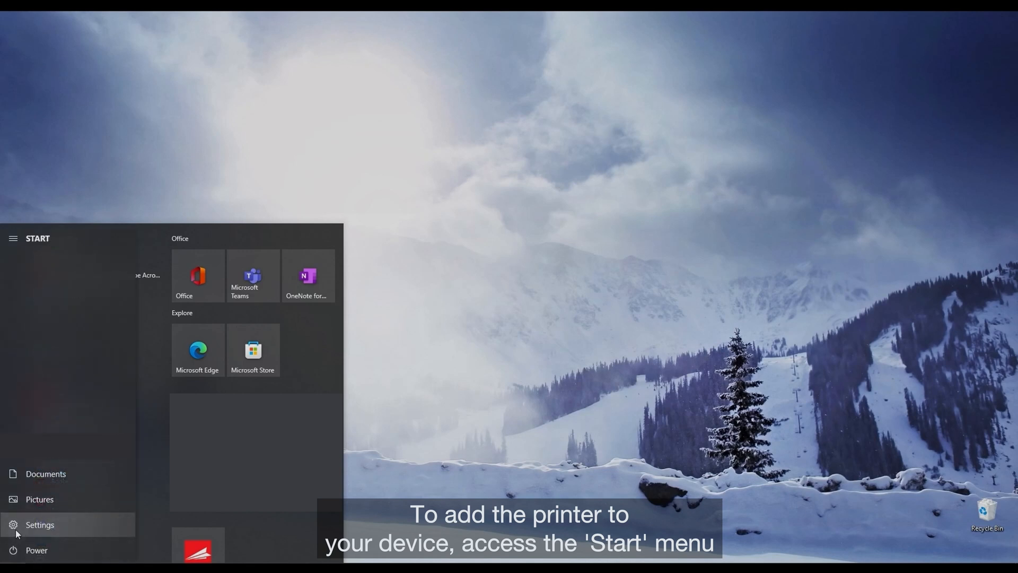
# Add the detected Epson ET-3850 Series as a device from Devices > Printers & scanners.
pyautogui.click(39, 524)
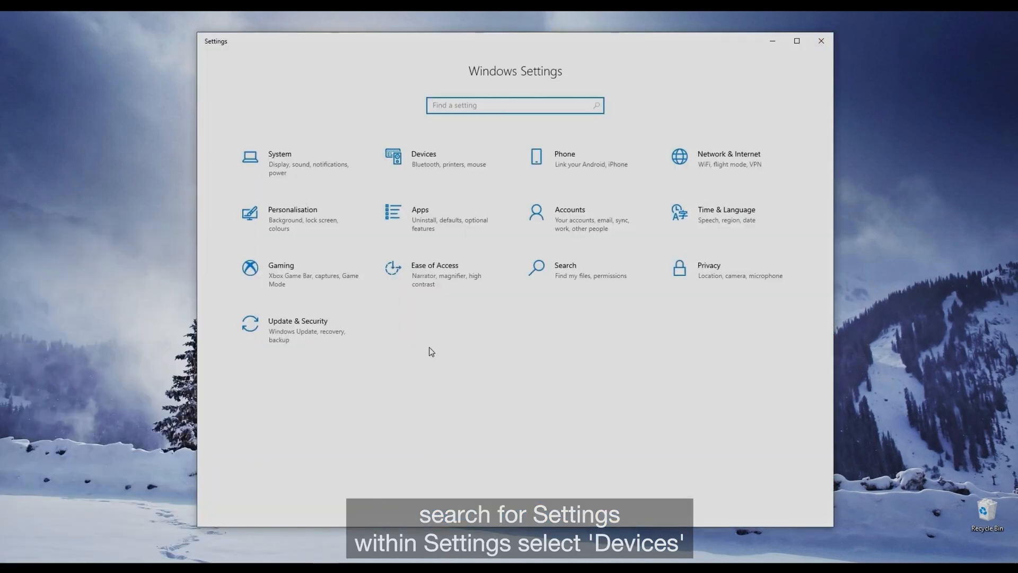
pyautogui.click(423, 159)
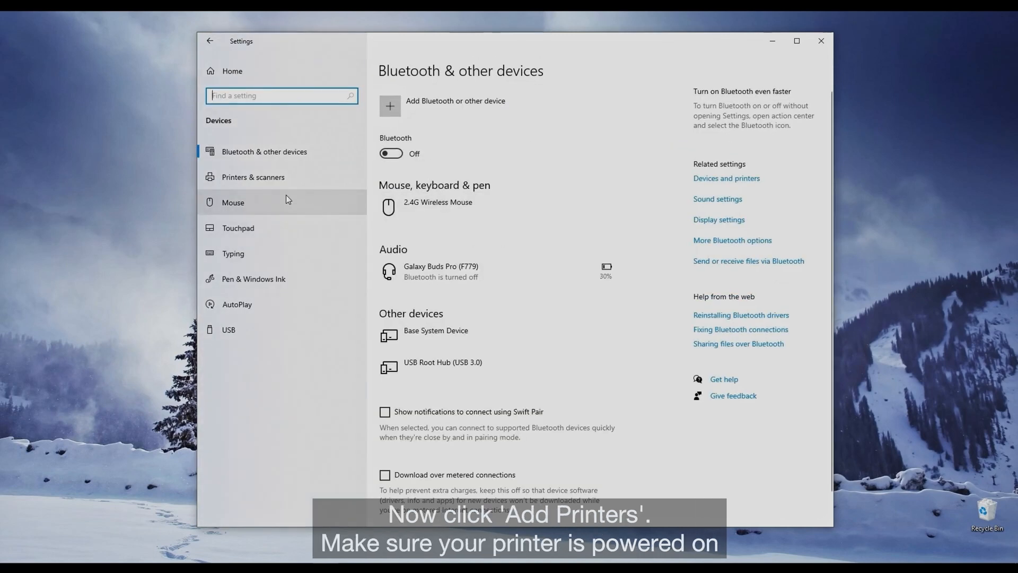
pyautogui.click(253, 177)
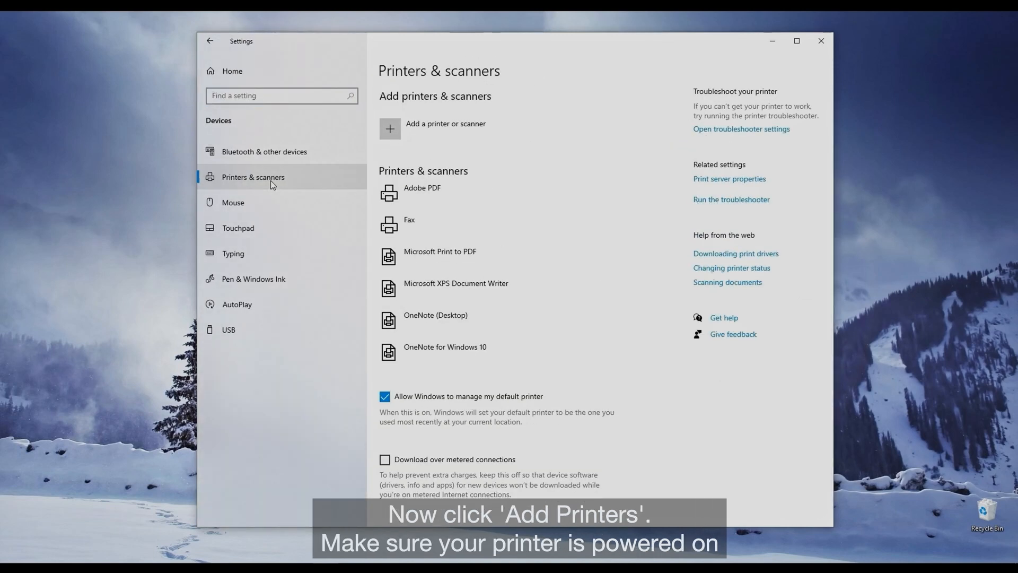
pyautogui.click(390, 129)
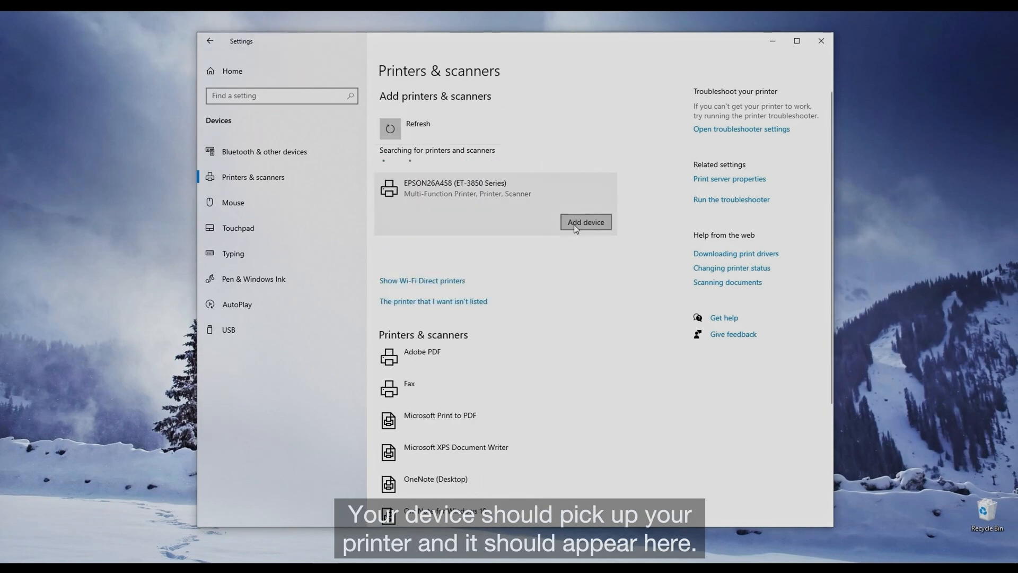
pyautogui.click(586, 222)
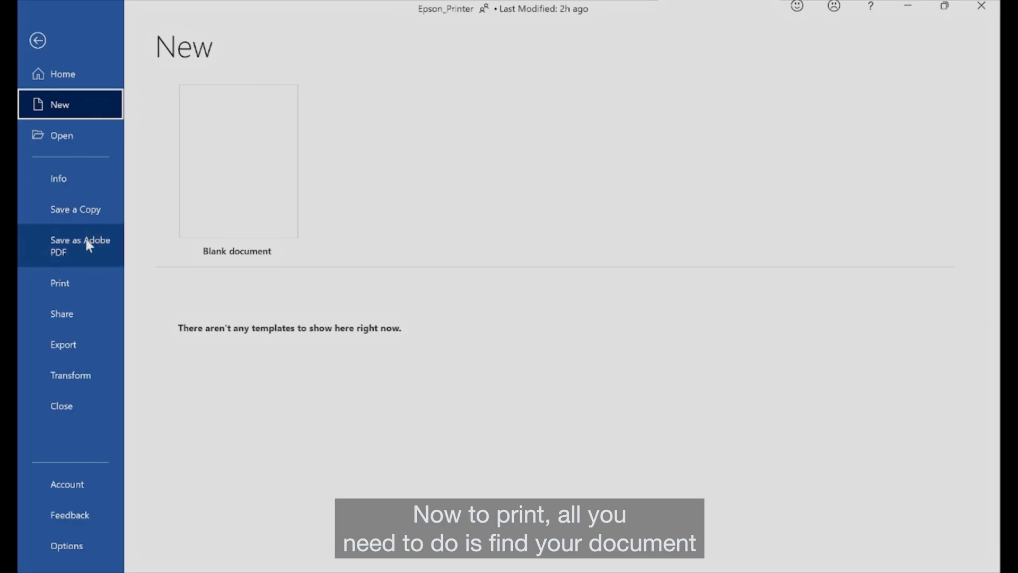
# Show the Epson_Printer document's print settings with the printer list expanded.
pyautogui.click(59, 282)
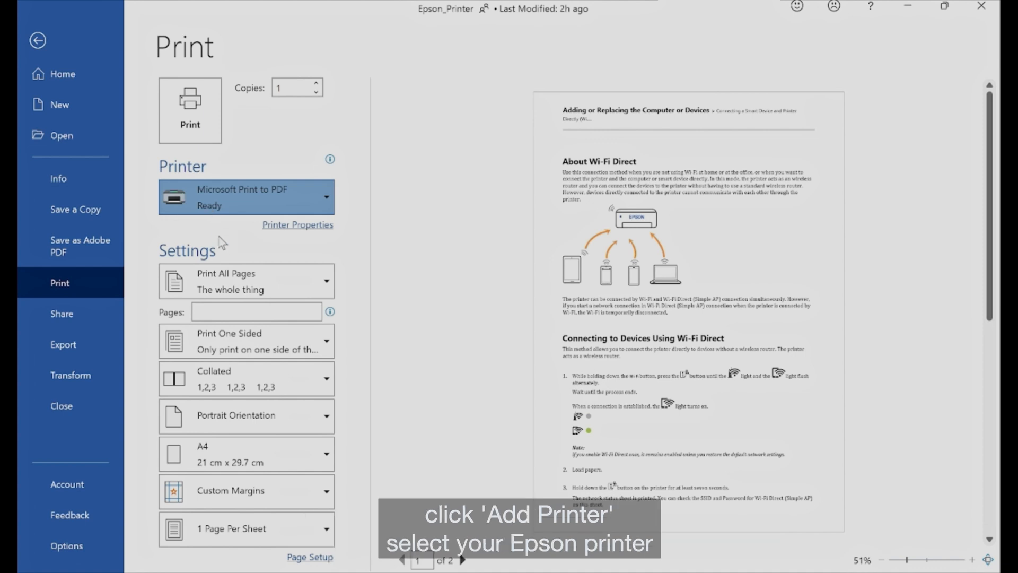
pyautogui.click(246, 197)
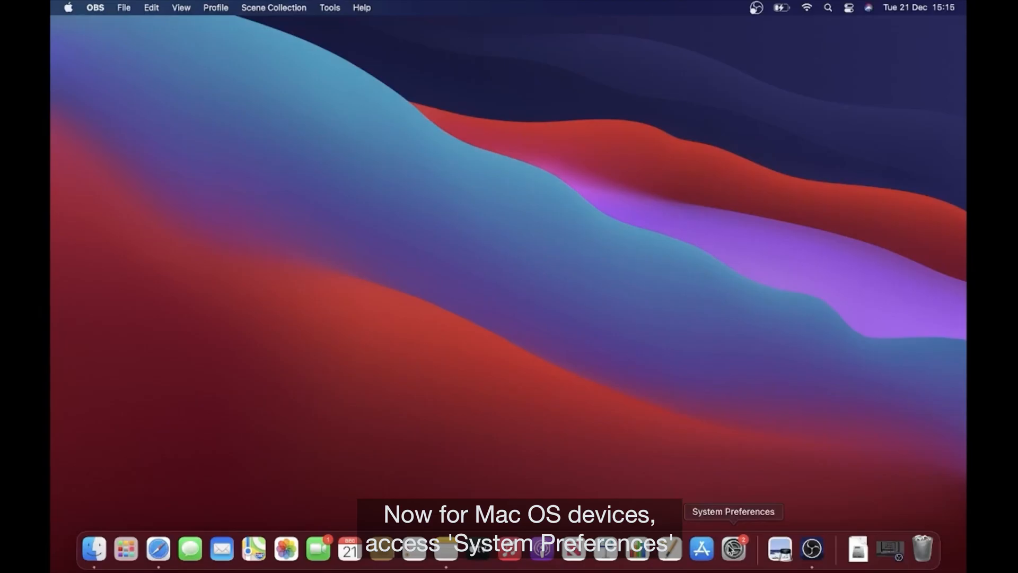
# Add EPSON ET-3850 Series through Printers & Scanners so the Mac starts its setup.
pyautogui.click(734, 550)
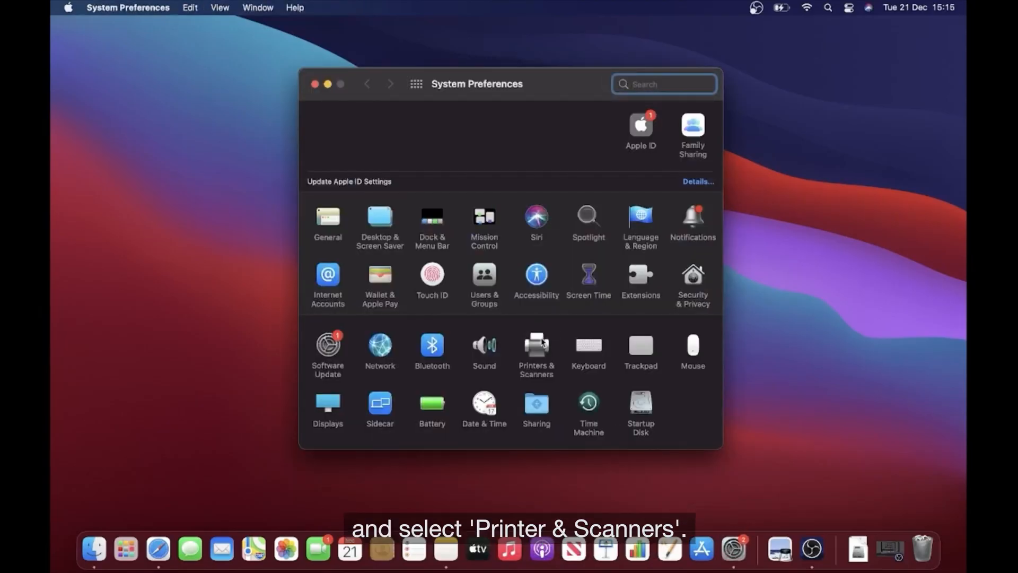
pyautogui.click(537, 345)
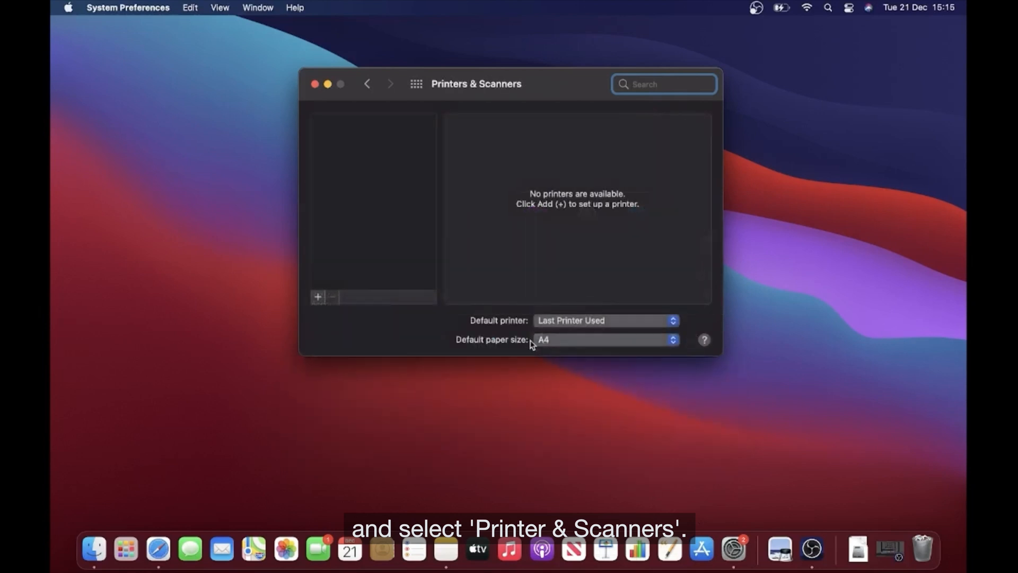
pyautogui.click(318, 297)
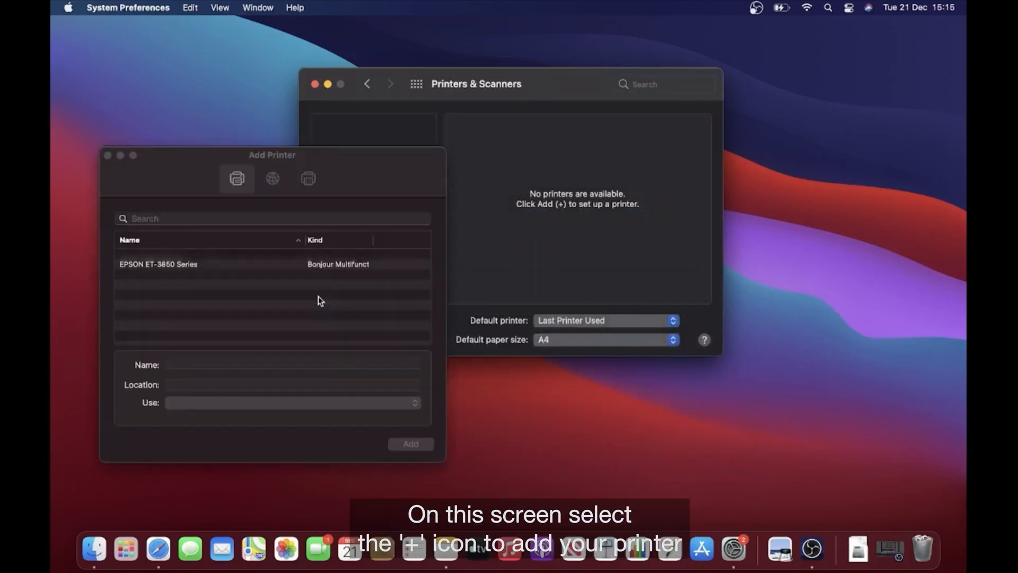
pyautogui.click(186, 265)
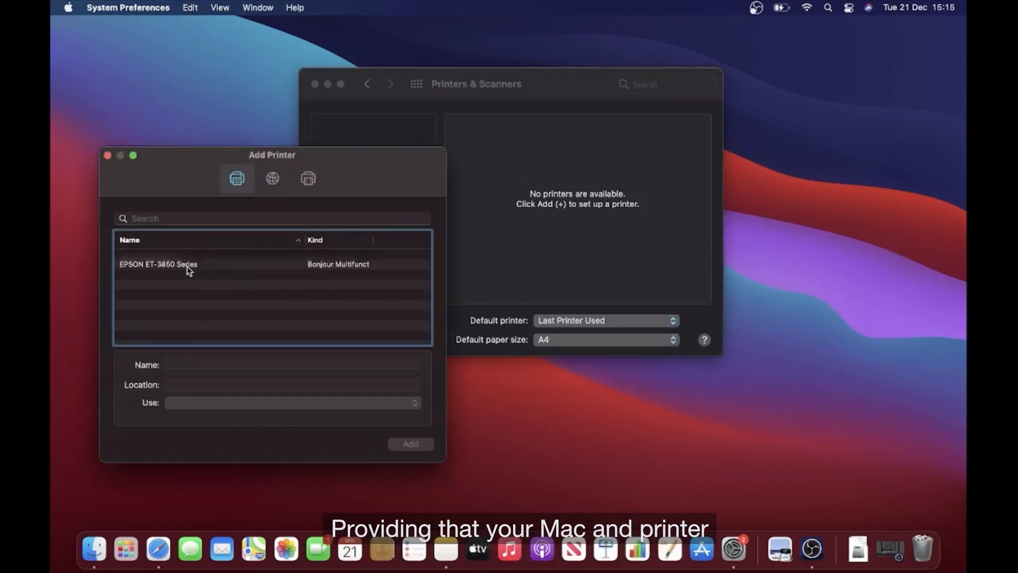
pyautogui.click(159, 264)
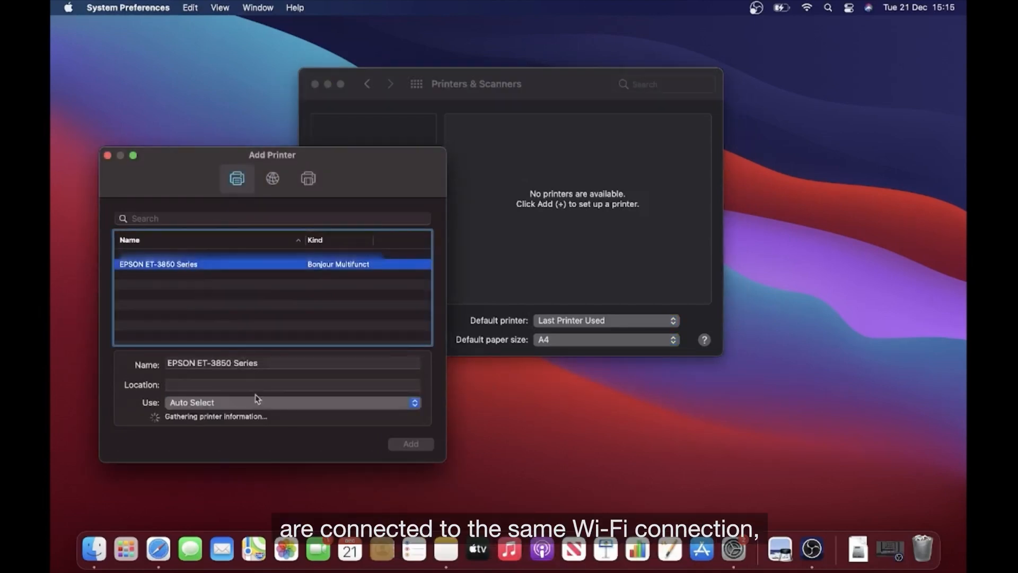
pyautogui.moveTo(272, 432)
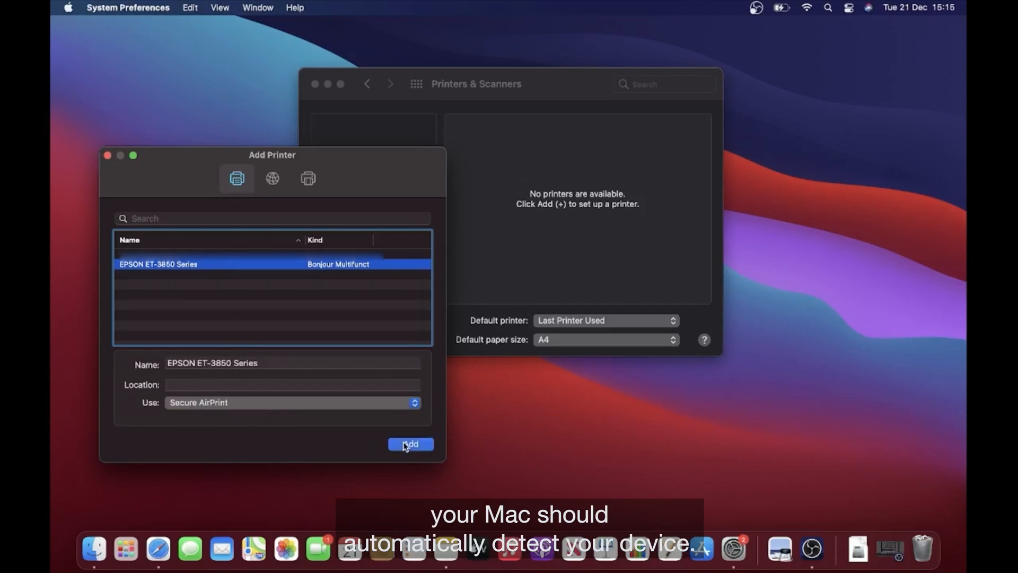
pyautogui.click(410, 444)
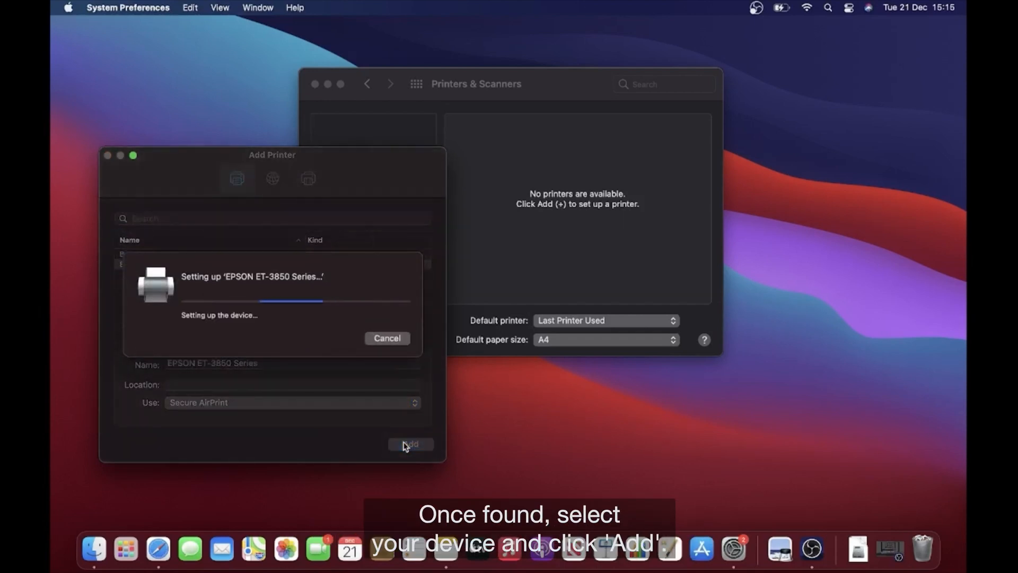